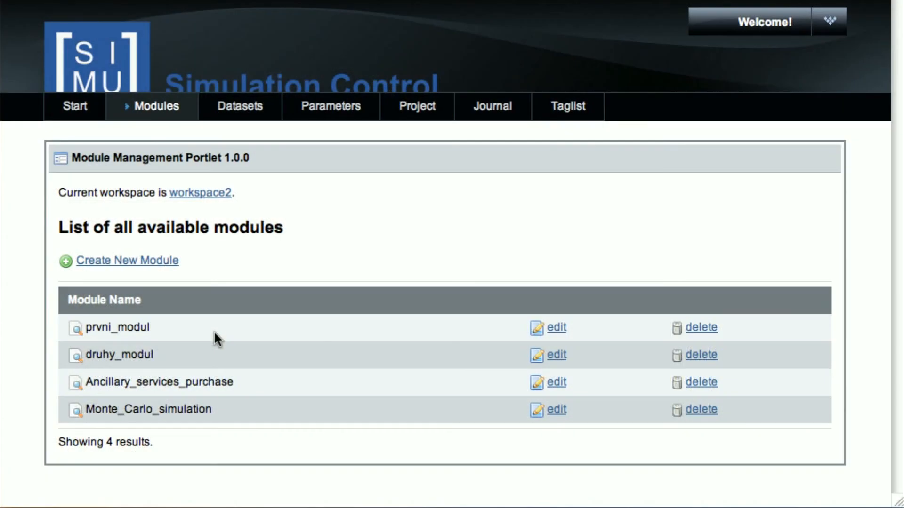
mouse_move(229, 338)
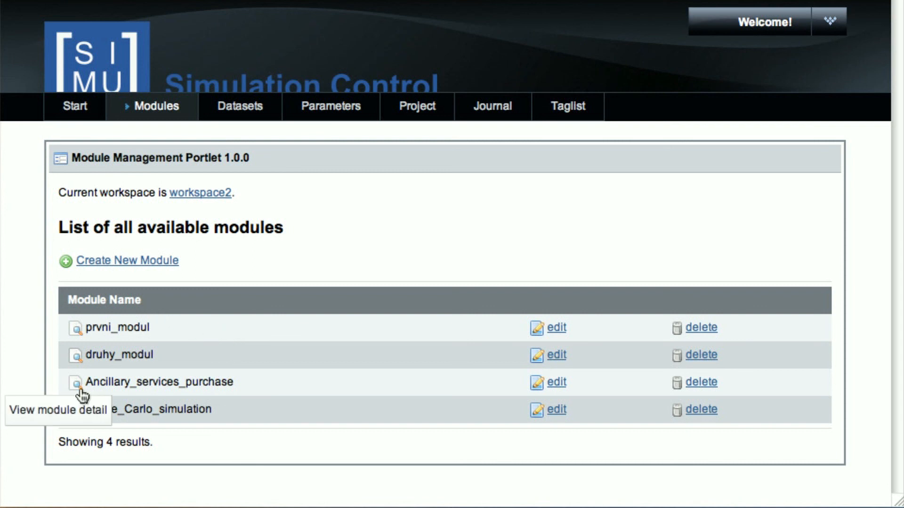
View the Ancillary_services_purchase module's source file versions and schema files, then return to the project list.
left_click(77, 382)
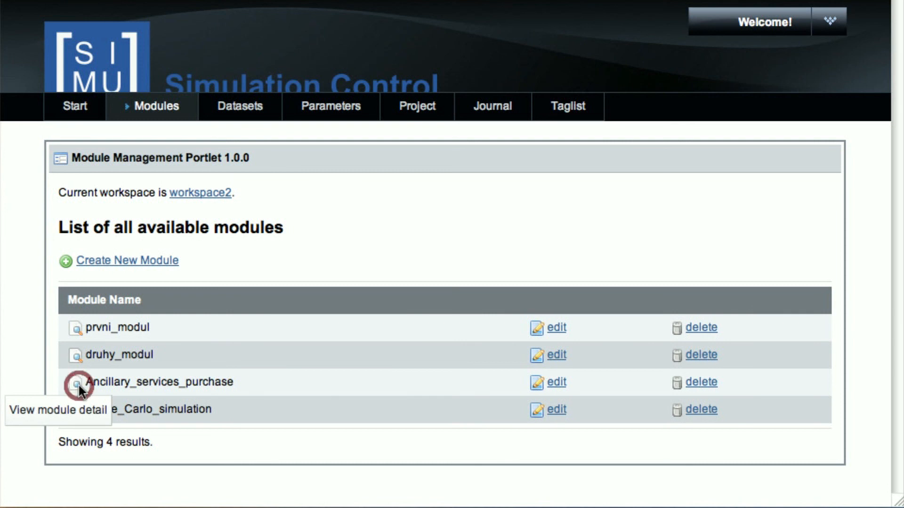
left_click(77, 382)
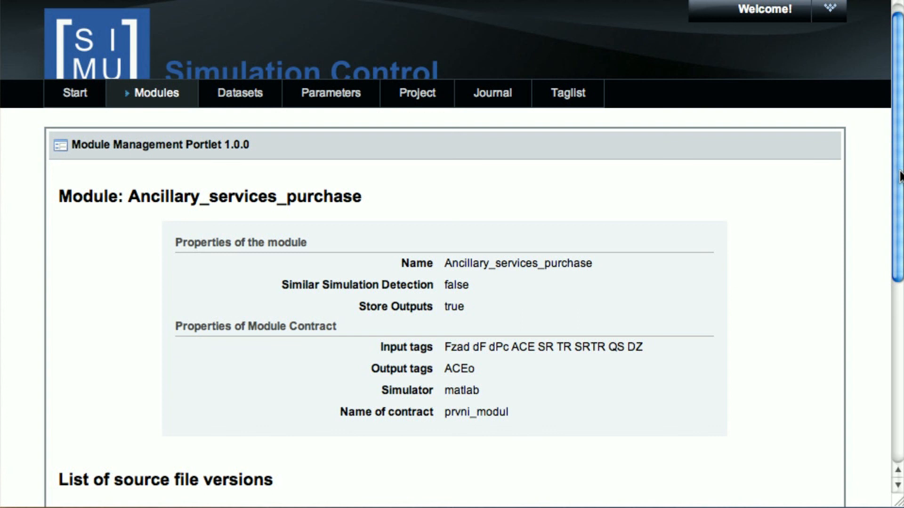
scroll("down", 3)
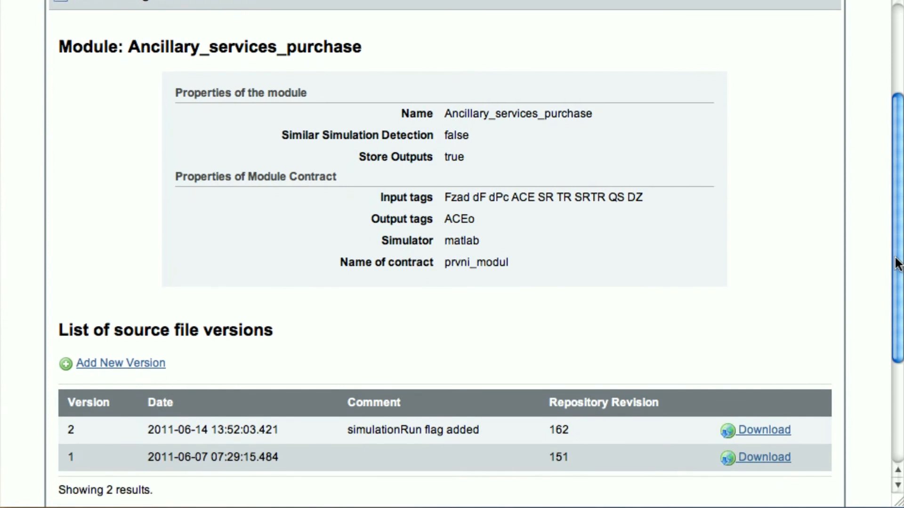
scroll("down", 3)
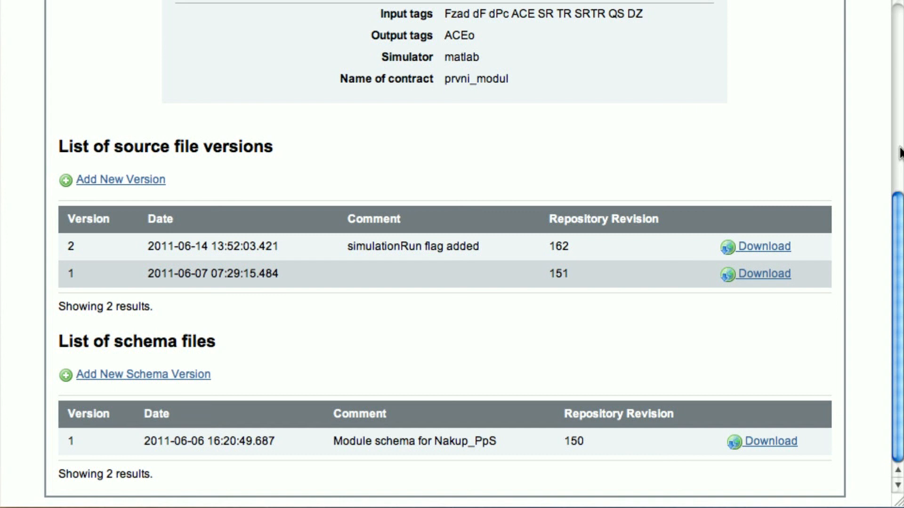
left_click(417, 107)
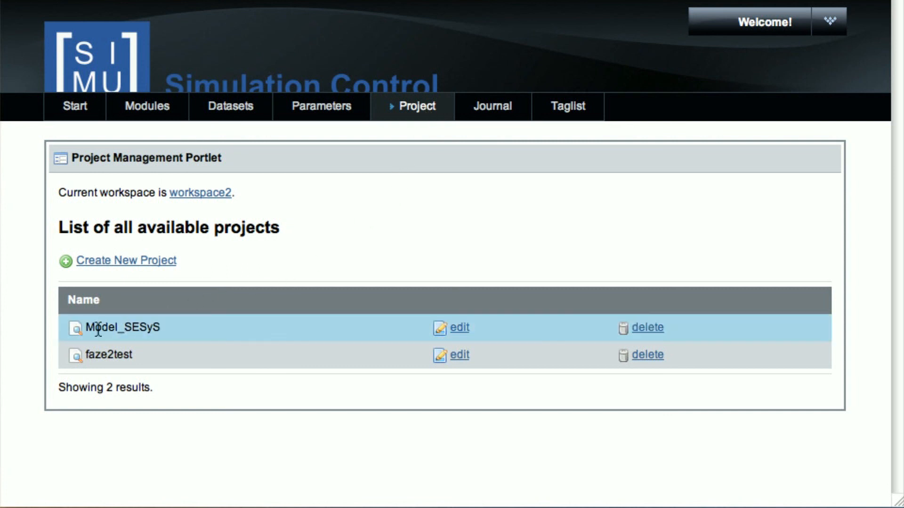
mouse_move(77, 327)
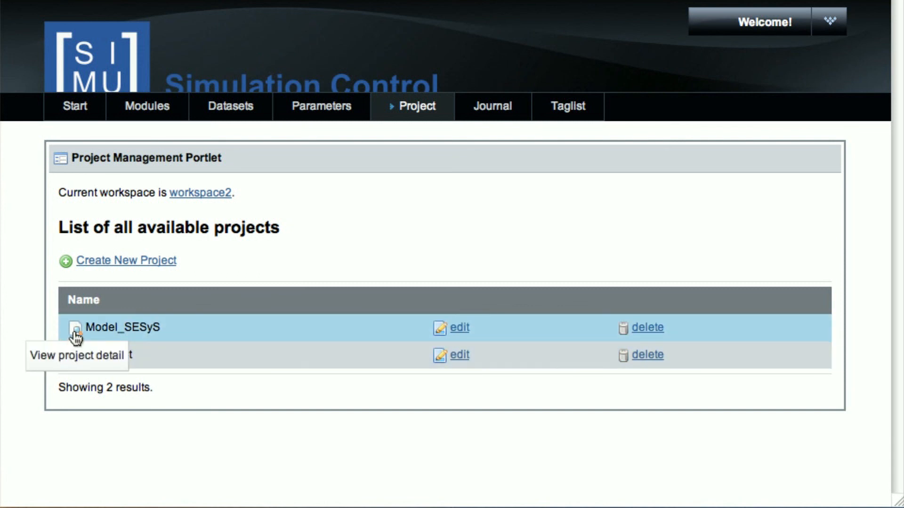
View Model_SESyS project details listing Ancillary_services_purchase and Monte_Carlo_simulation, then go to the data set list.
left_click(75, 327)
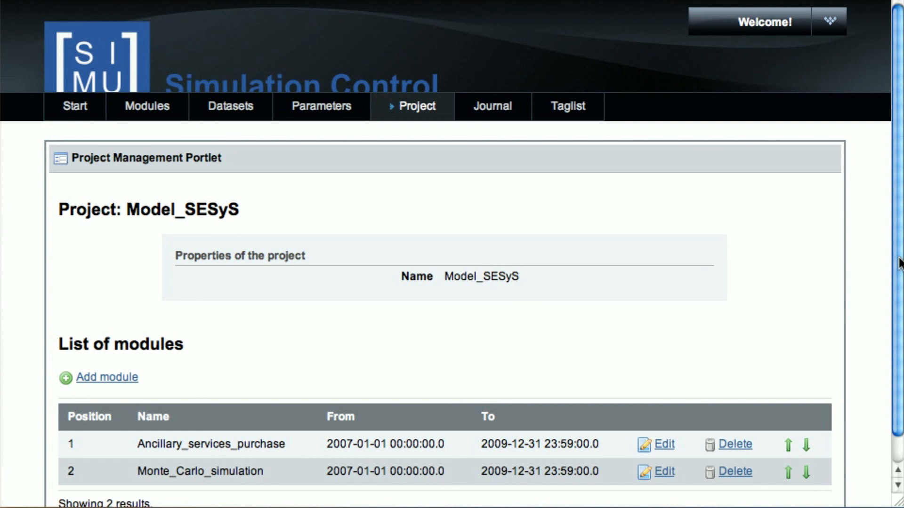
scroll("down", 3)
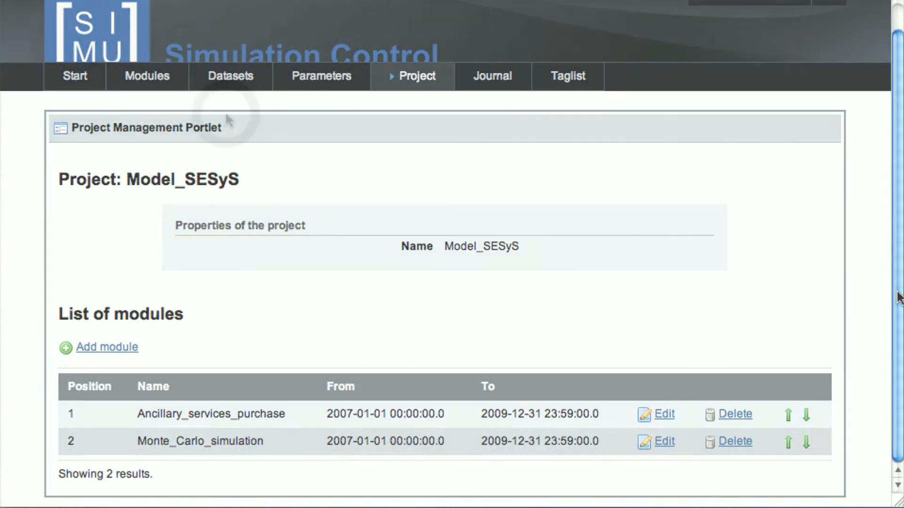
left_click(229, 76)
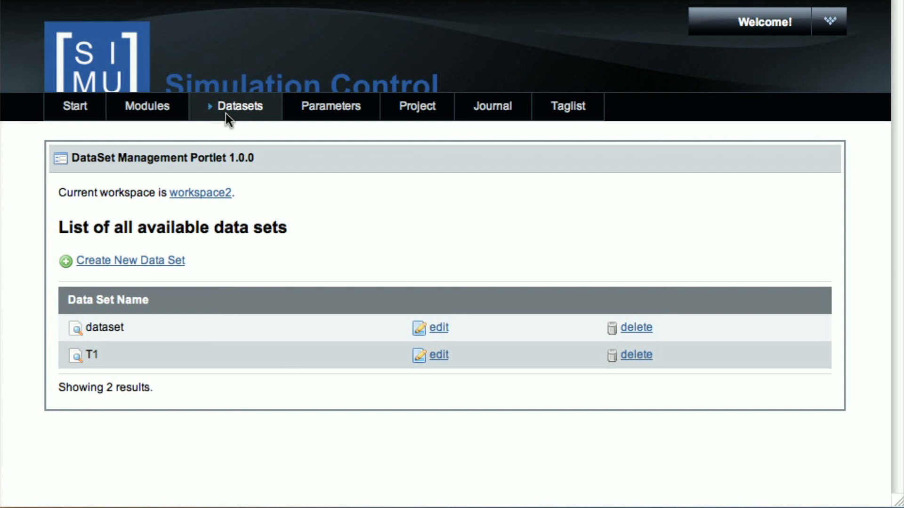
mouse_move(76, 355)
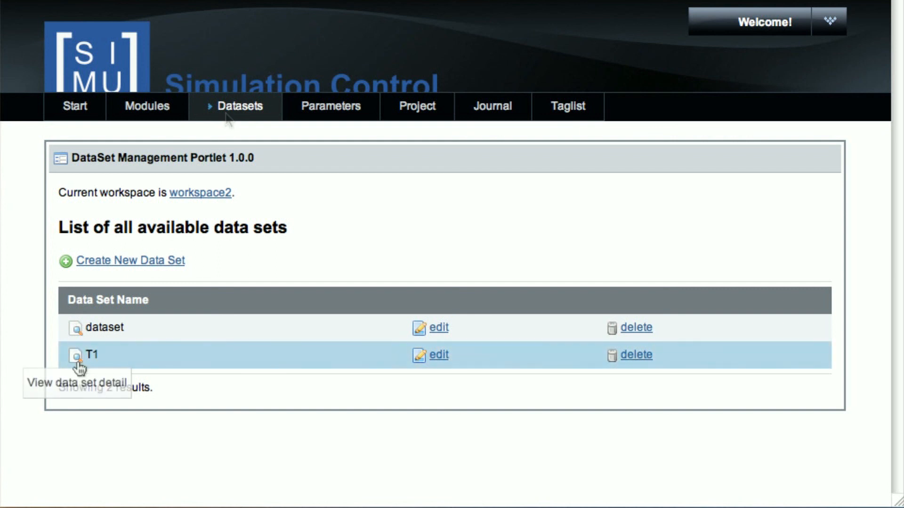
View the T1 data set's properties and two file versions, then go to the parameter set list.
left_click(77, 355)
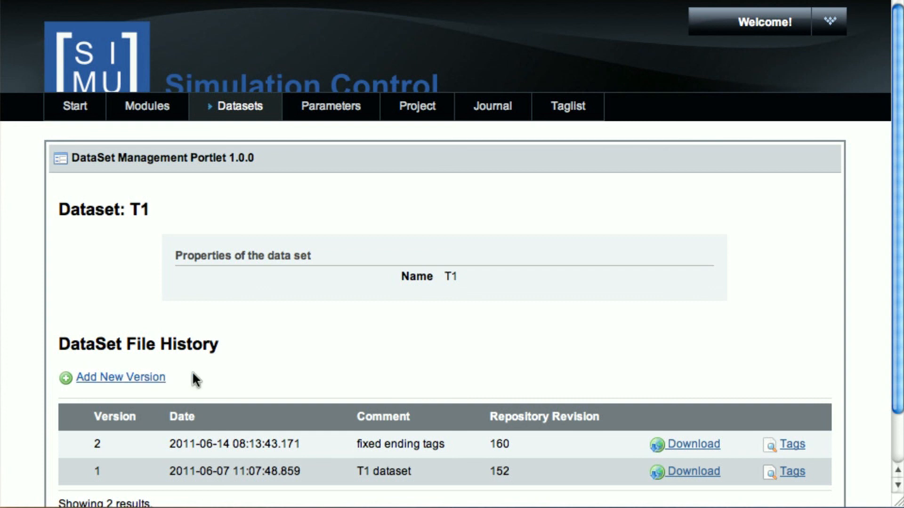
mouse_move(897, 288)
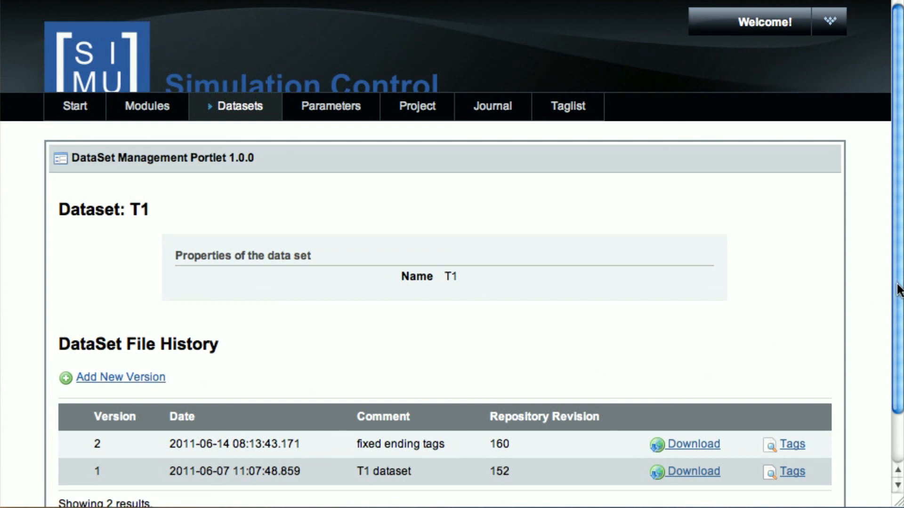
scroll("down", 3)
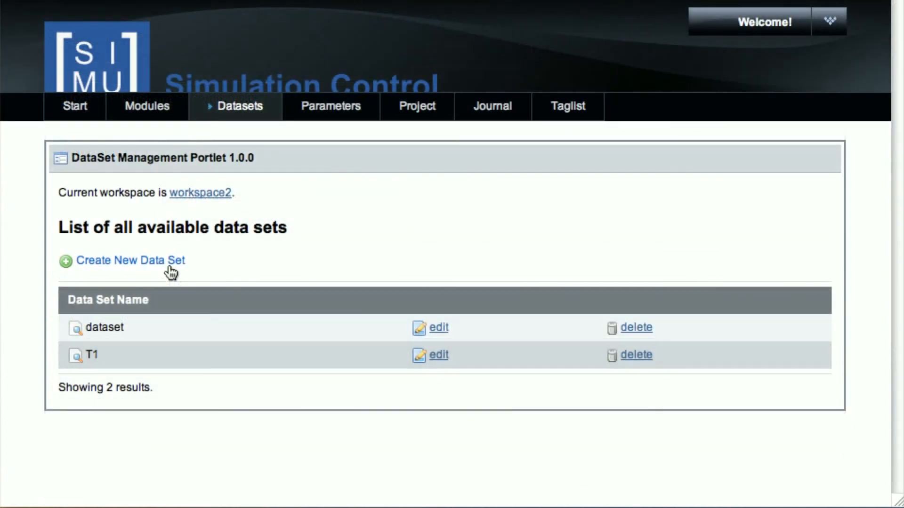
mouse_move(112, 340)
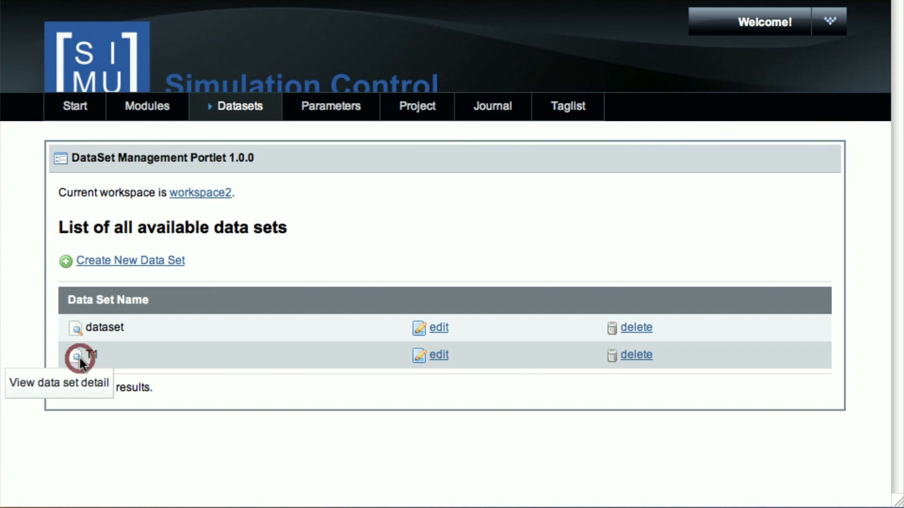
left_click(76, 354)
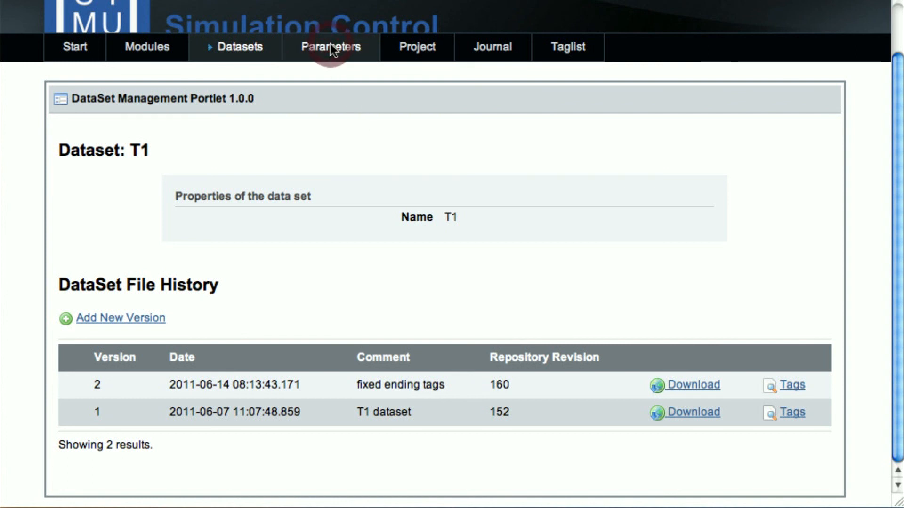
left_click(330, 47)
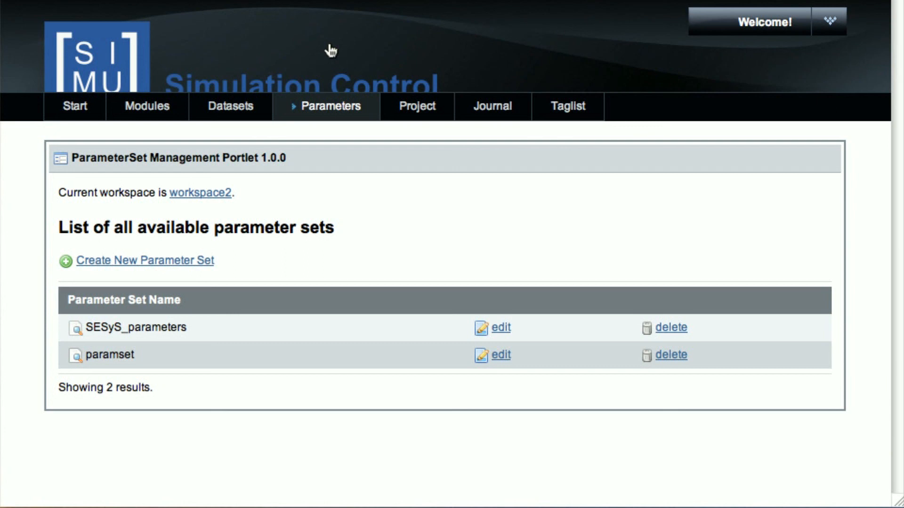
mouse_move(339, 146)
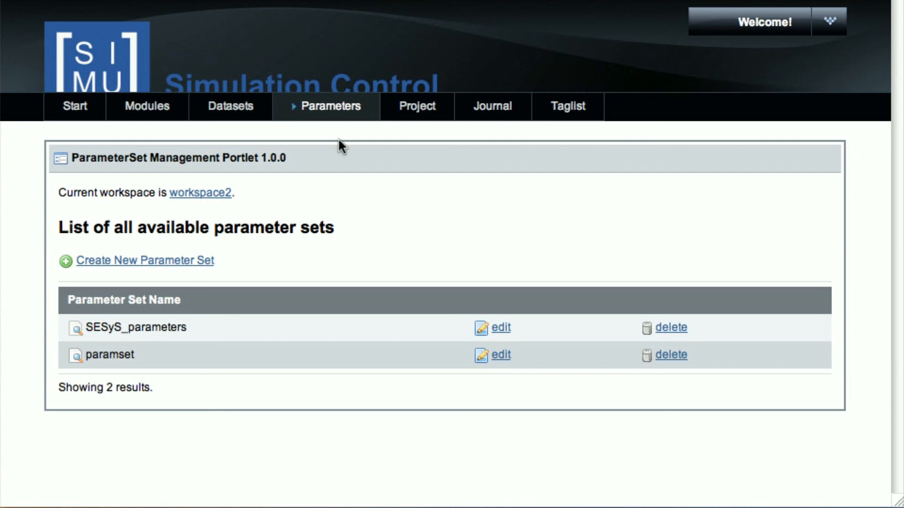
mouse_move(76, 328)
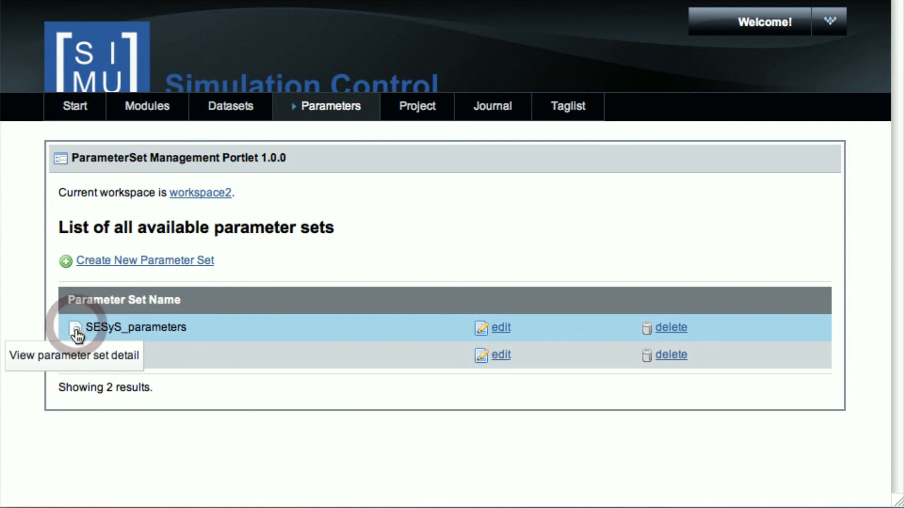
Review the SESyS_parameters set of 123 string cesty.* path entries.
left_click(76, 328)
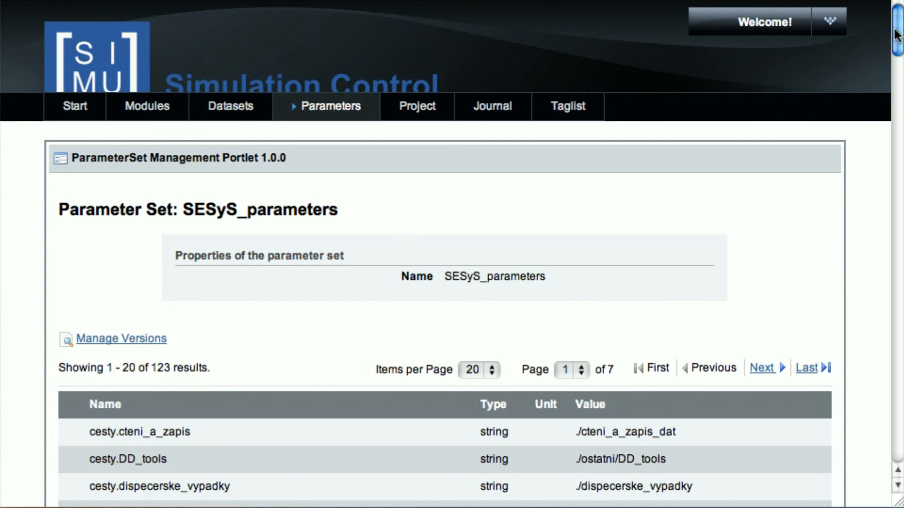
scroll("down", 3)
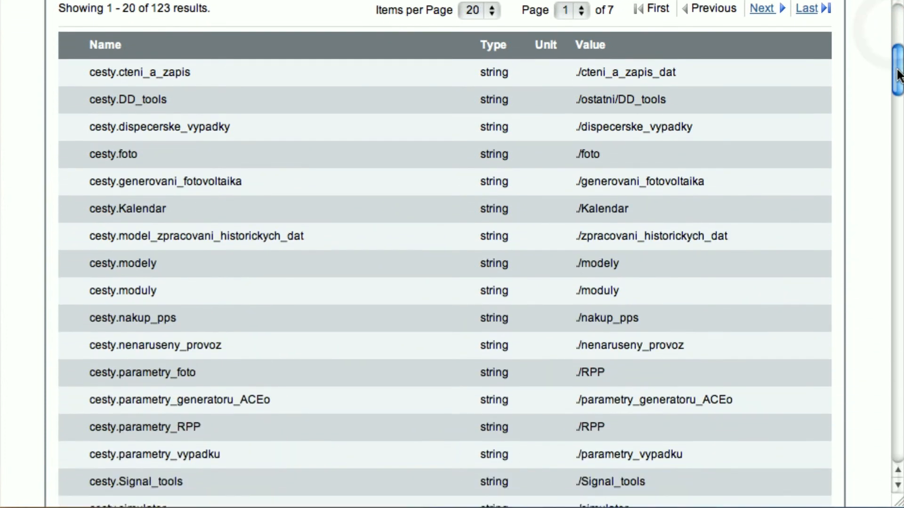
scroll("down", 3)
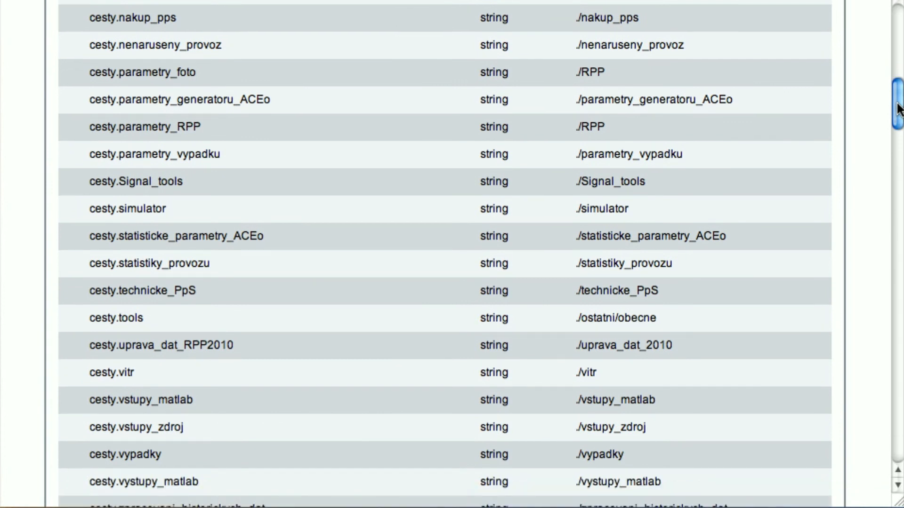
Look over the 19 currently used tags such as ACE and dF.
left_click(571, 106)
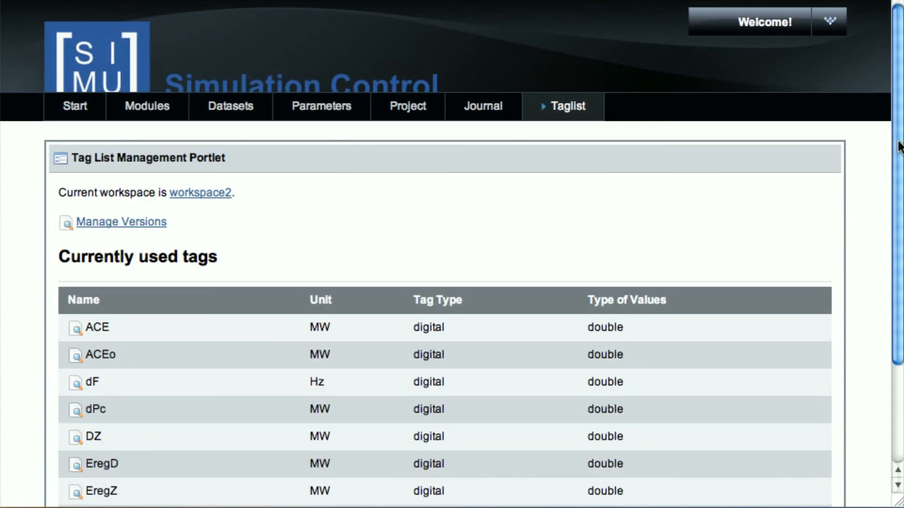
scroll("down", 3)
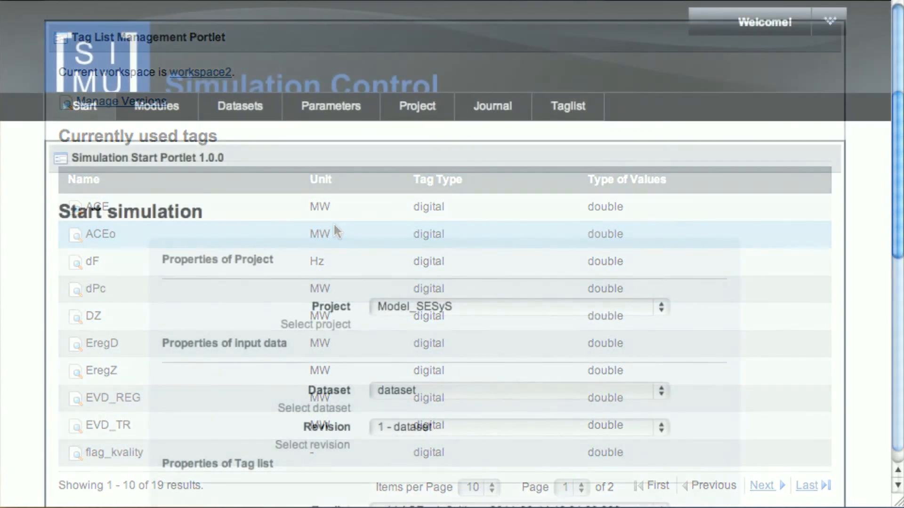
Choose dataset T1, keep the ACEo tag list and set the run from January 2007 to December 2009.
scroll("down", 3)
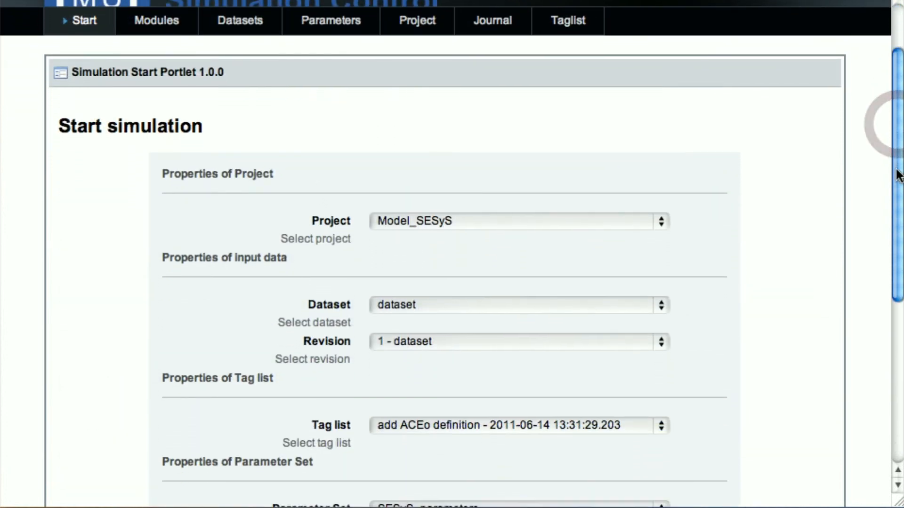
scroll("down", 3)
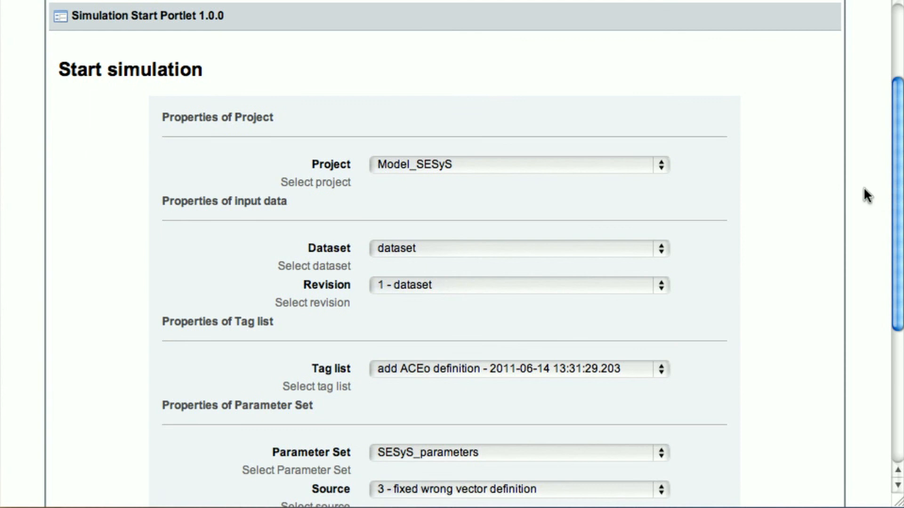
mouse_move(834, 195)
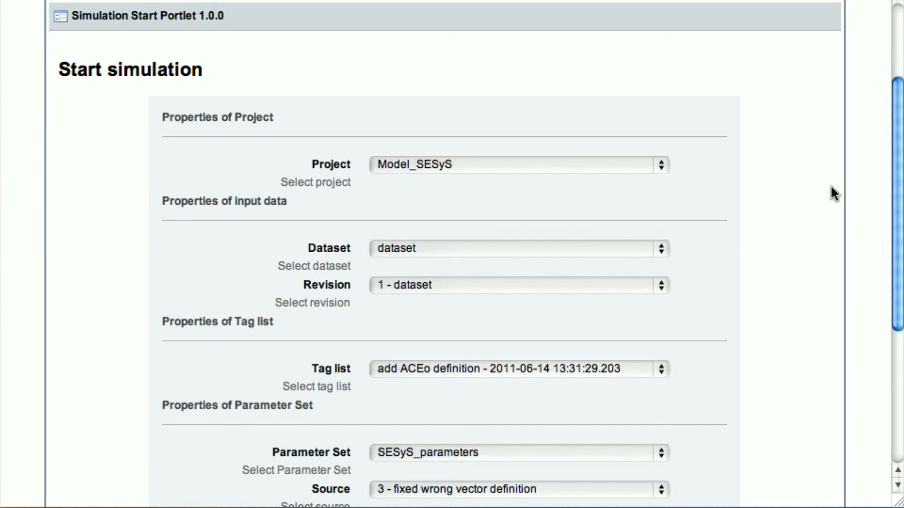
mouse_move(690, 255)
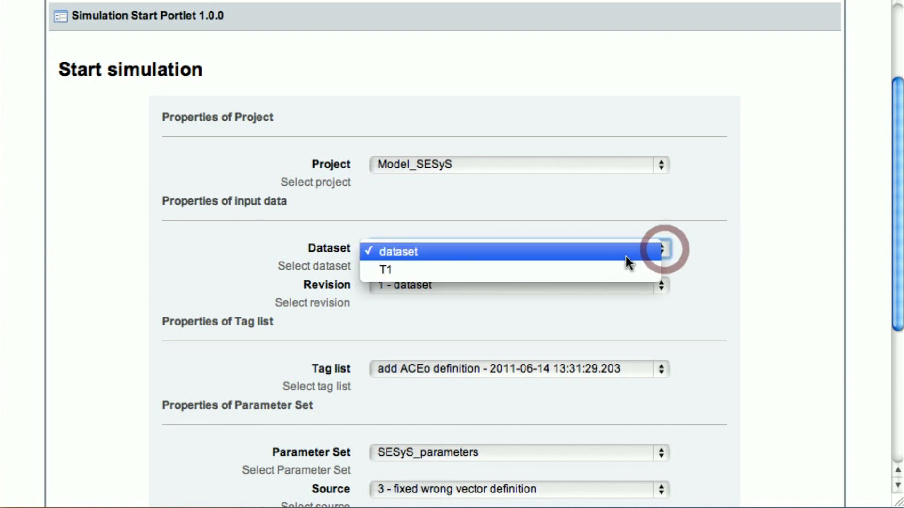
left_click(387, 271)
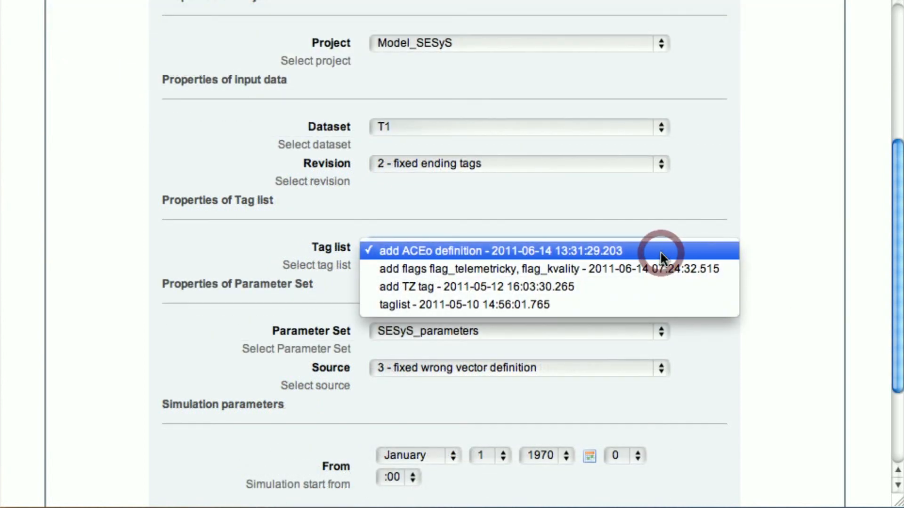
left_click(518, 250)
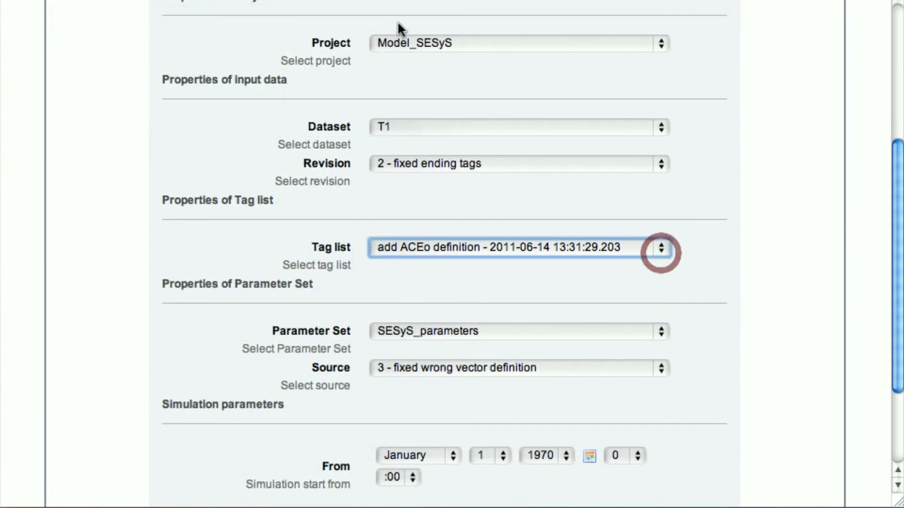
scroll("down", 3)
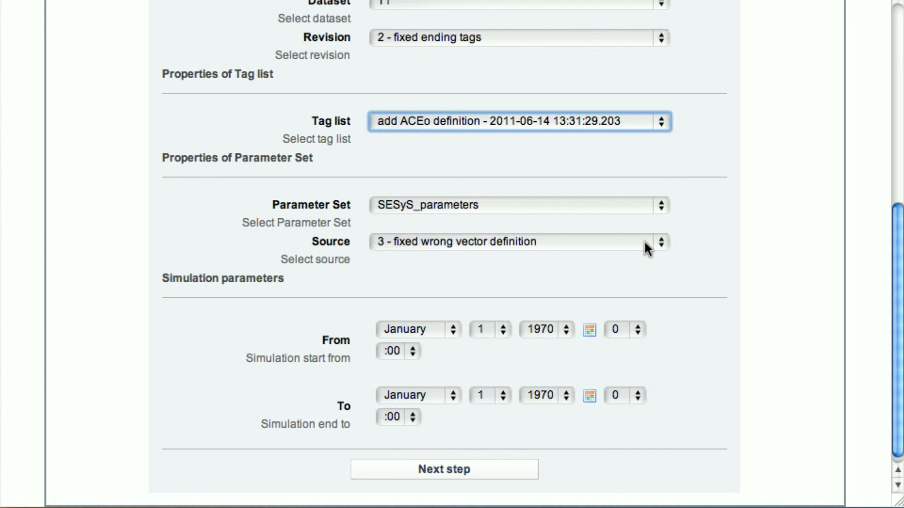
left_click(543, 330)
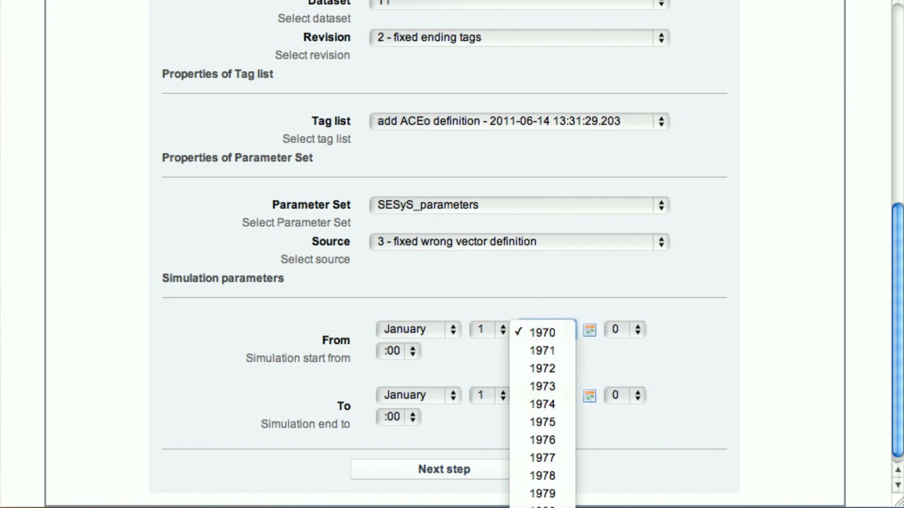
left_click(538, 330)
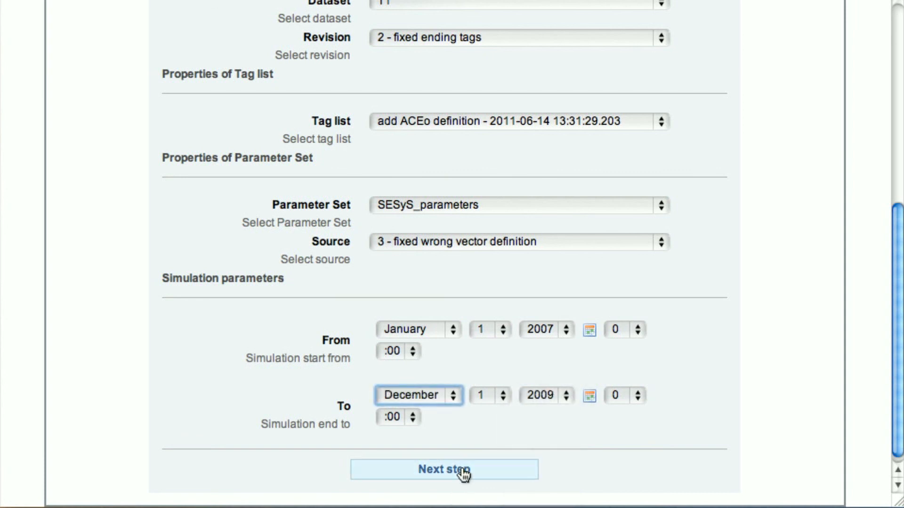
Proceed through the module sources step and start the Model_SESyS simulation.
left_click(444, 469)
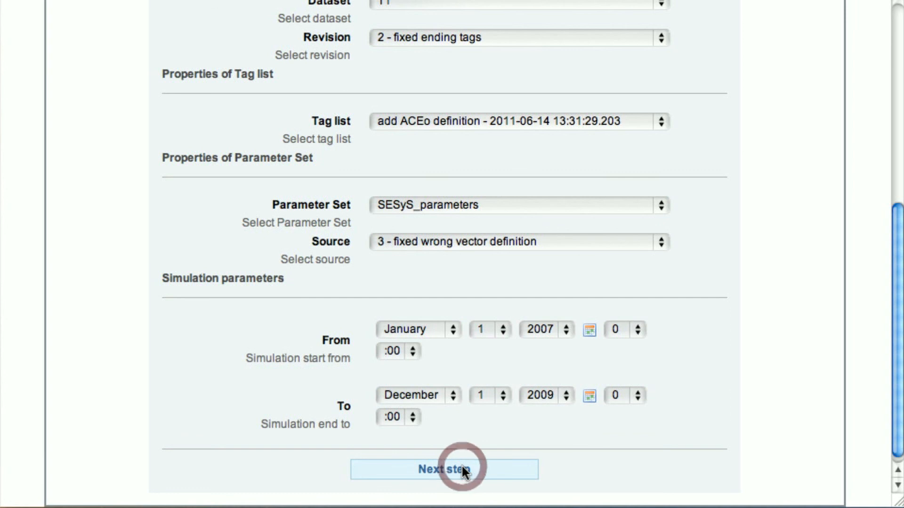
left_click(443, 469)
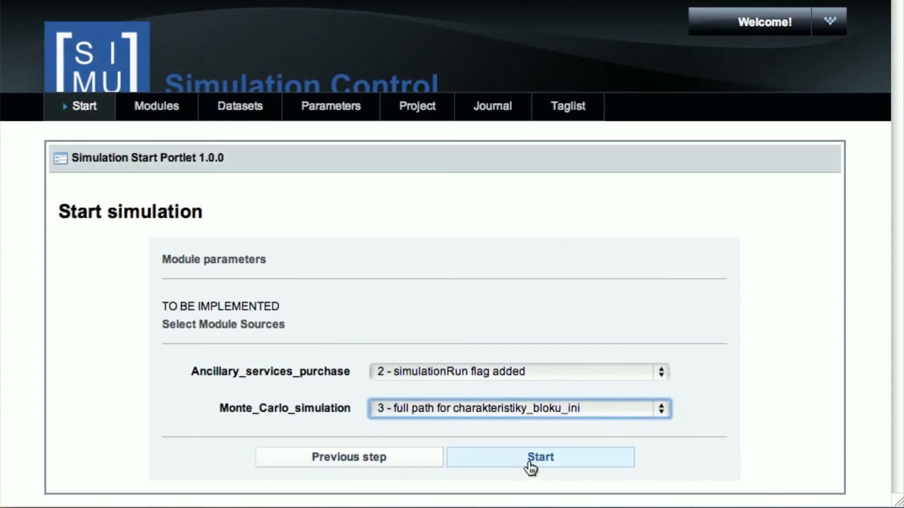
left_click(540, 457)
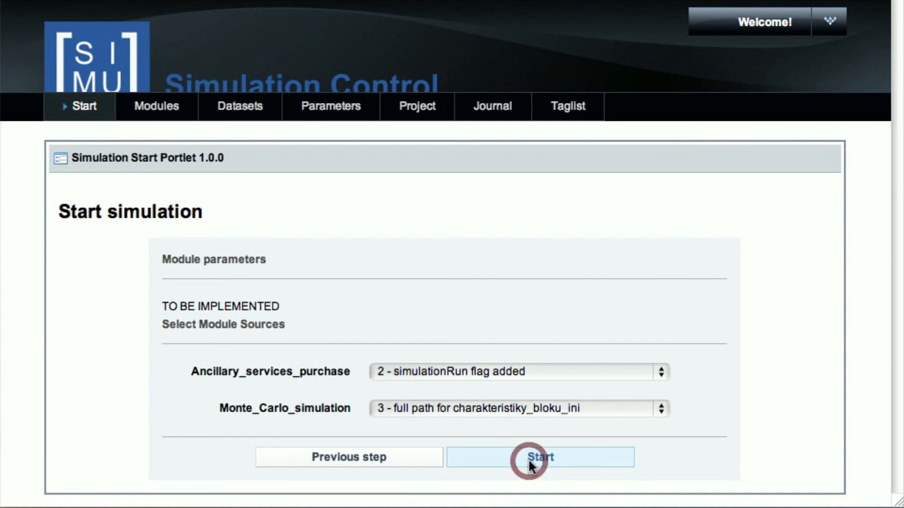
left_click(538, 457)
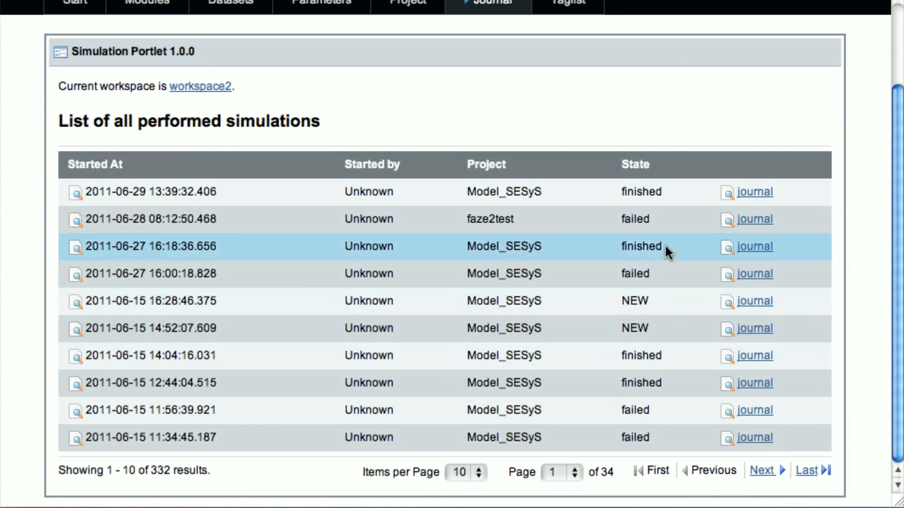
mouse_move(666, 301)
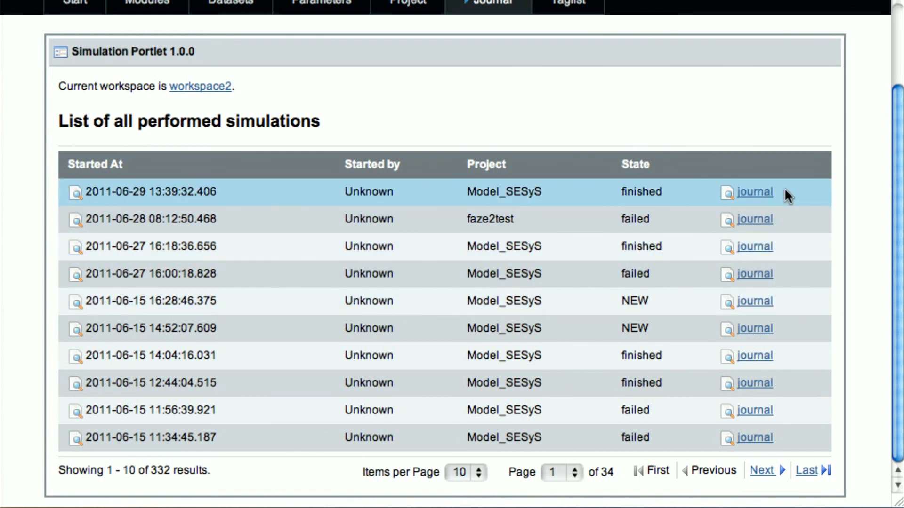
mouse_move(752, 198)
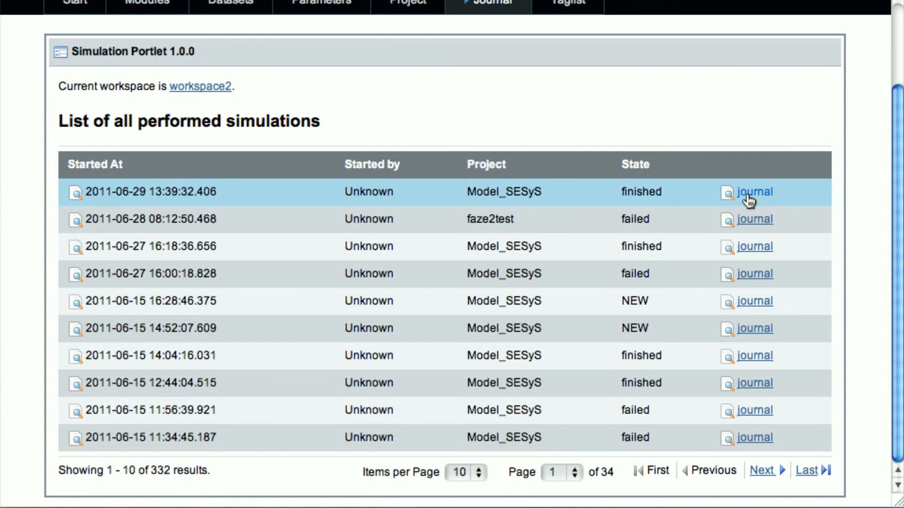